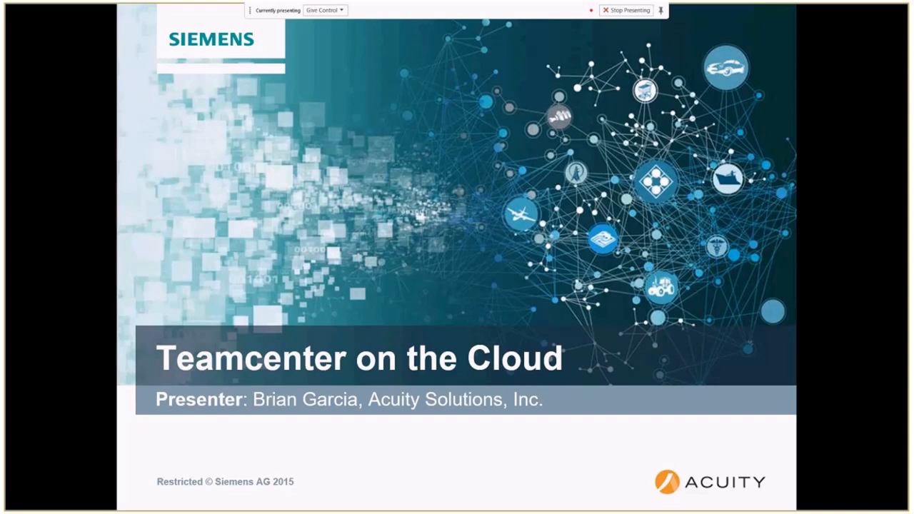
mouse_move(683, 343)
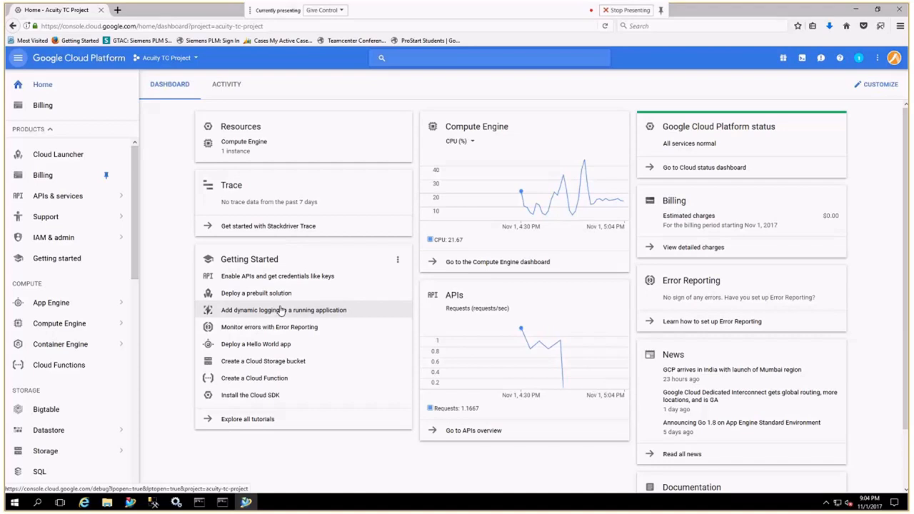
mouse_move(279, 311)
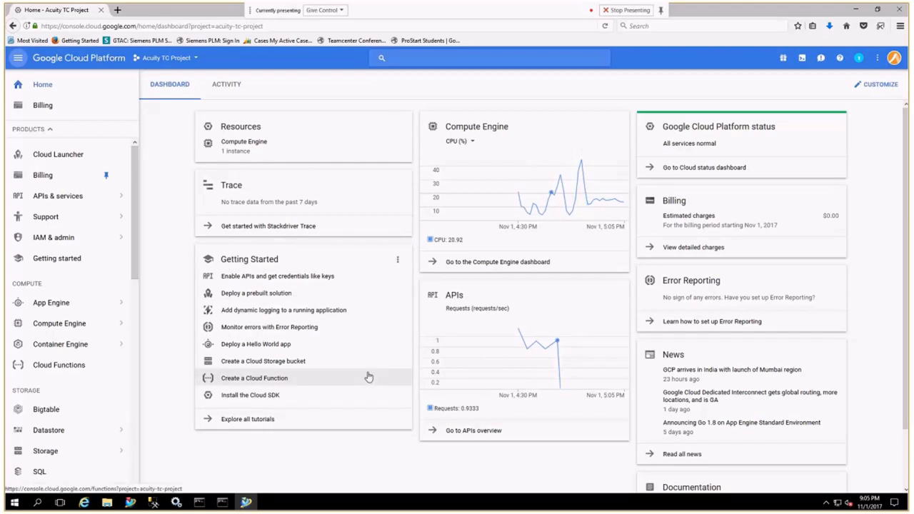
mouse_move(382, 372)
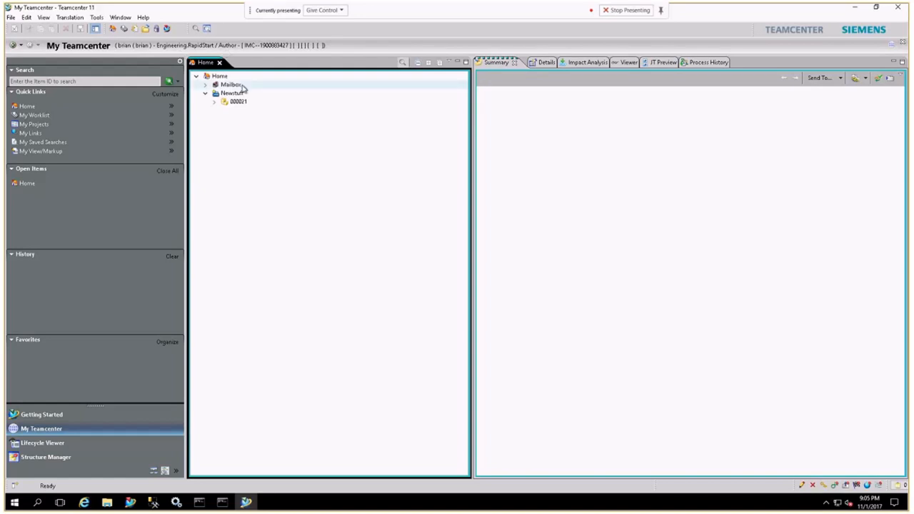
Expand item 000001 under Newstuff to its revisions, then expand revision D;1 to its datasets.
left_click(237, 102)
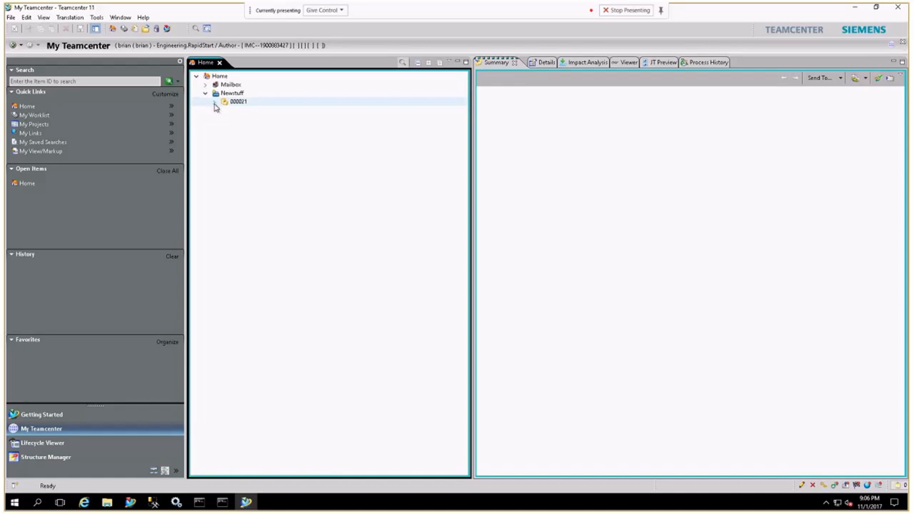
left_click(224, 101)
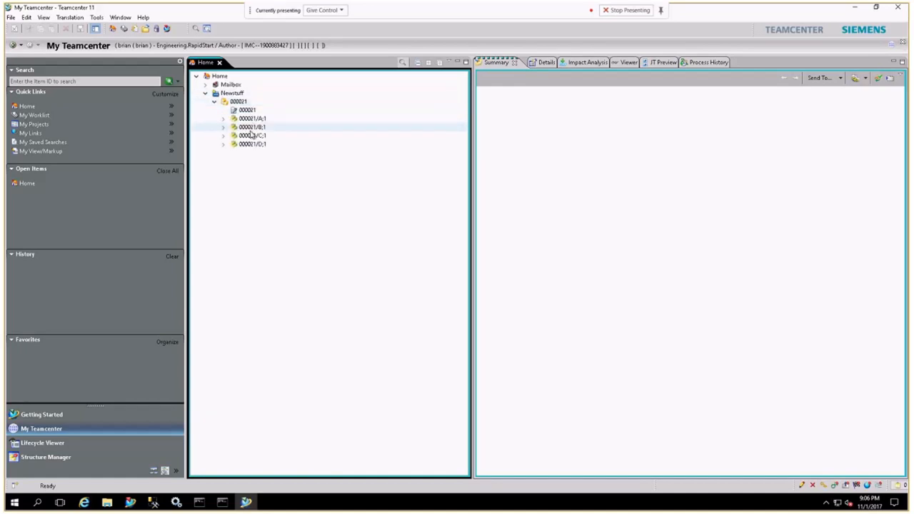
left_click(251, 143)
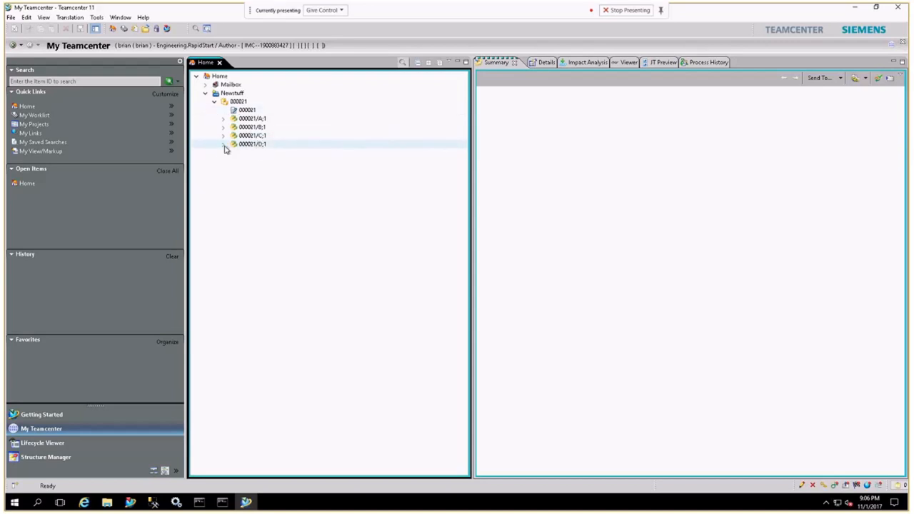
left_click(223, 143)
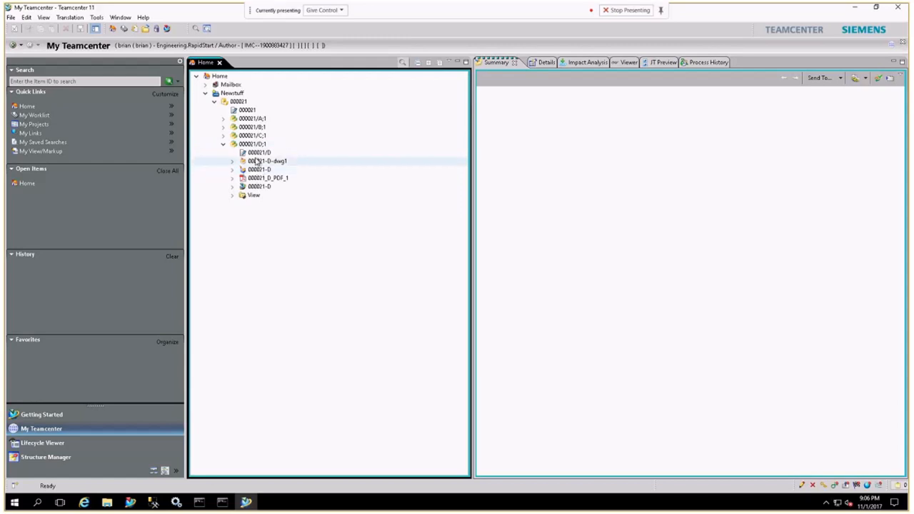
Show revision D's Summary preview, then list its attached datasets in Details.
left_click(251, 143)
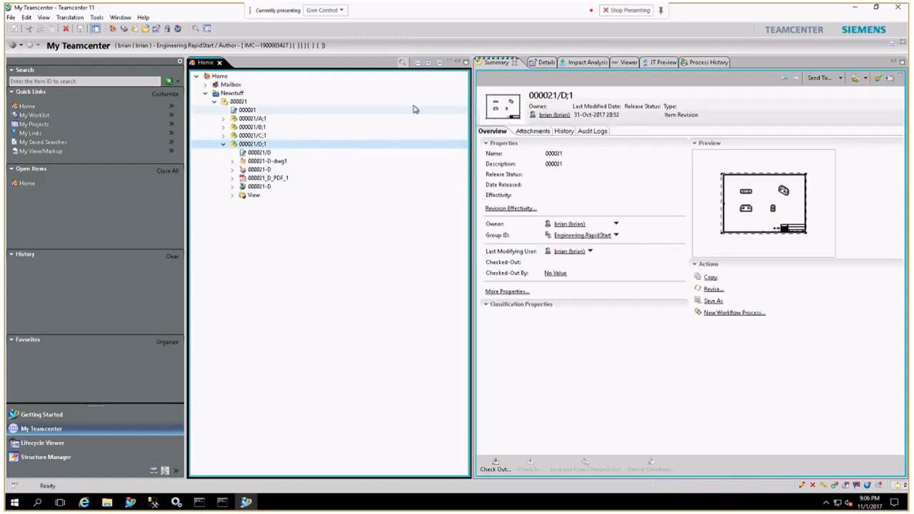
mouse_move(551, 64)
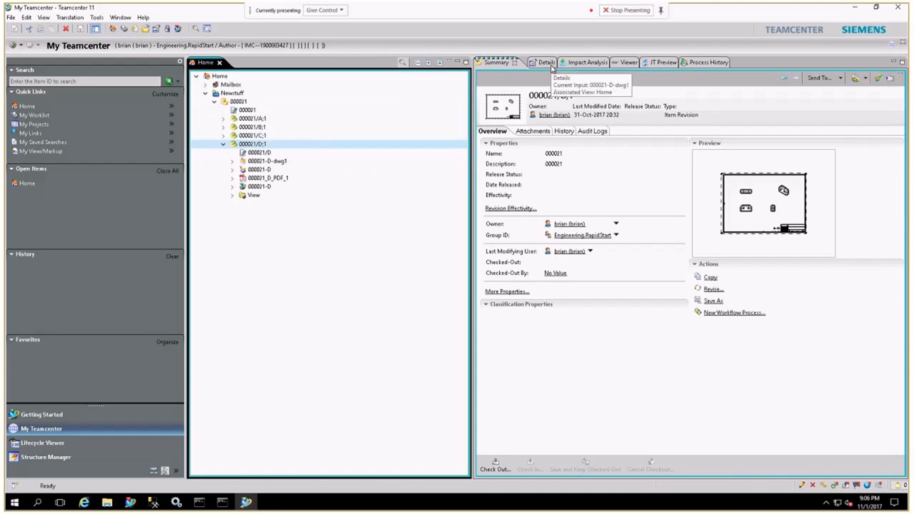
mouse_move(527, 98)
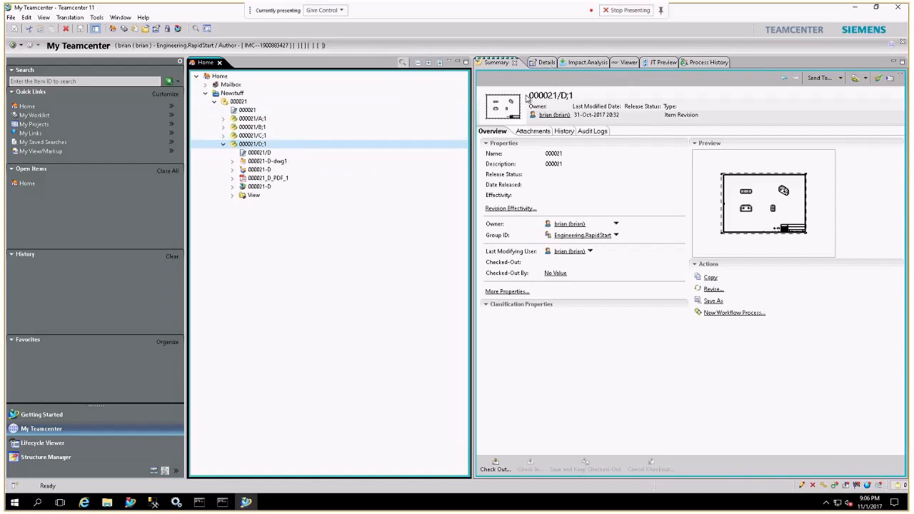
mouse_move(520, 165)
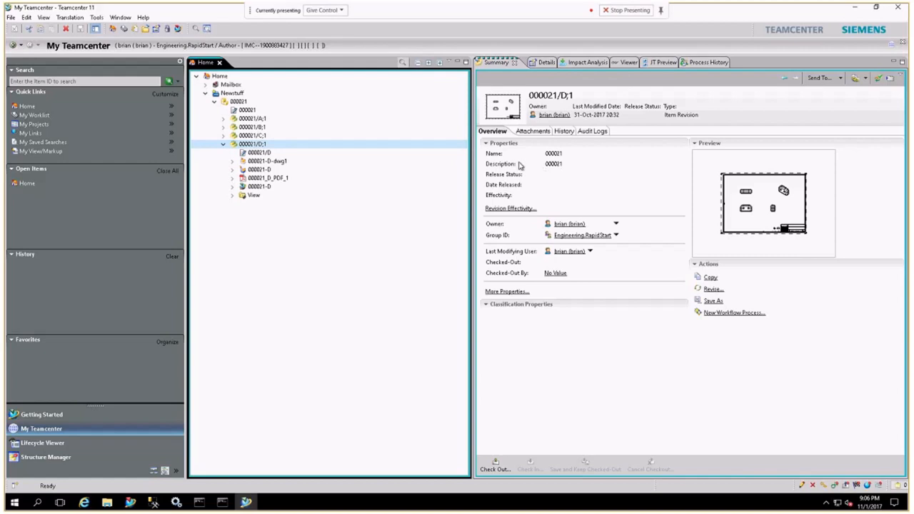
left_click(528, 63)
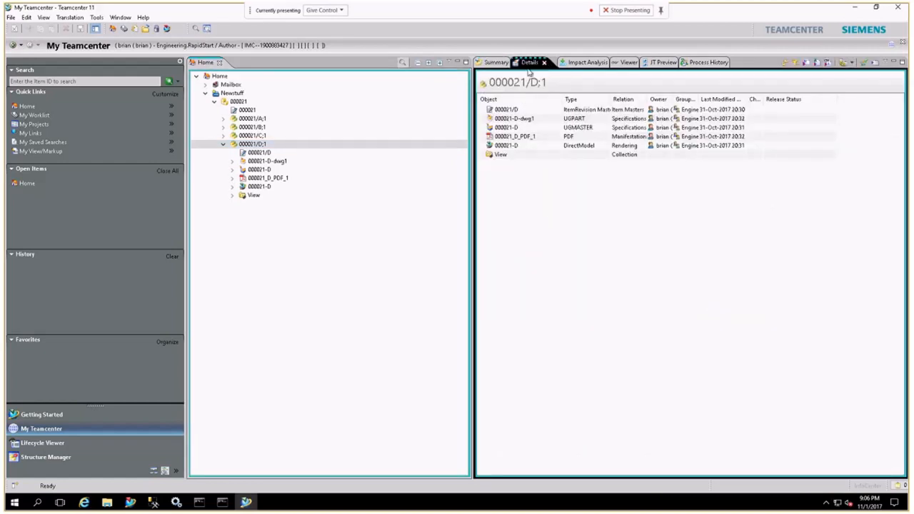
left_click(514, 118)
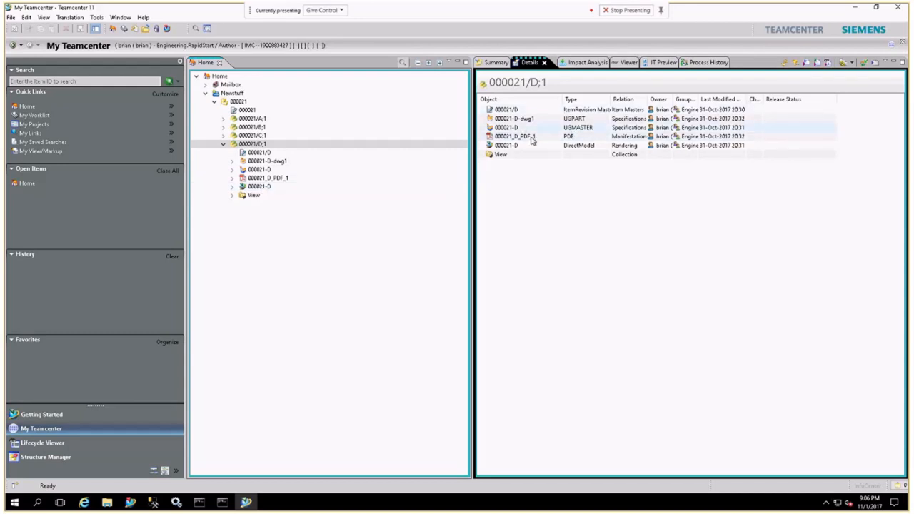
Step through the PDF, drawing and View collection datasets, then select the DirectModel rendering in the tree.
left_click(514, 135)
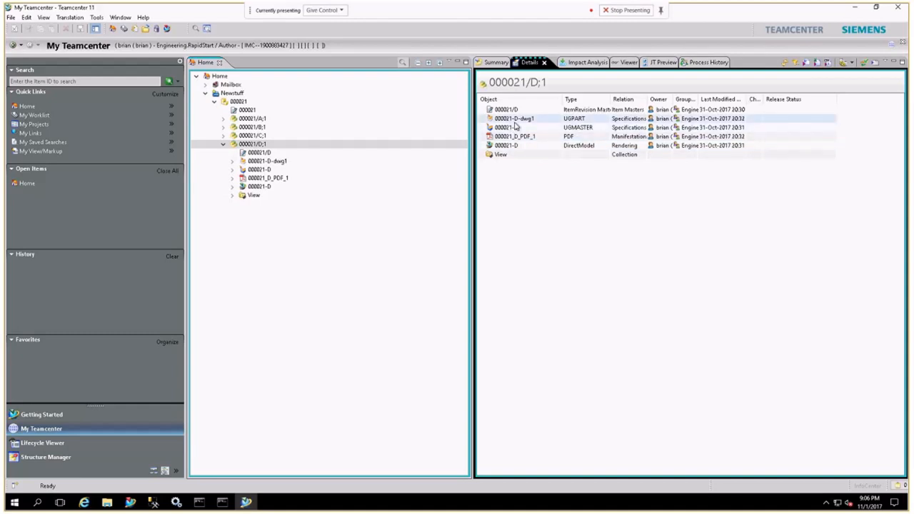
left_click(514, 137)
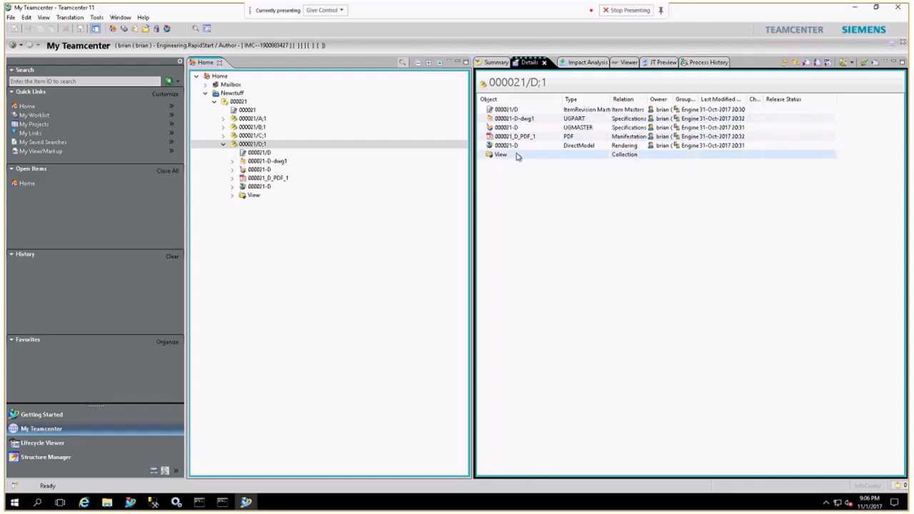
left_click(505, 145)
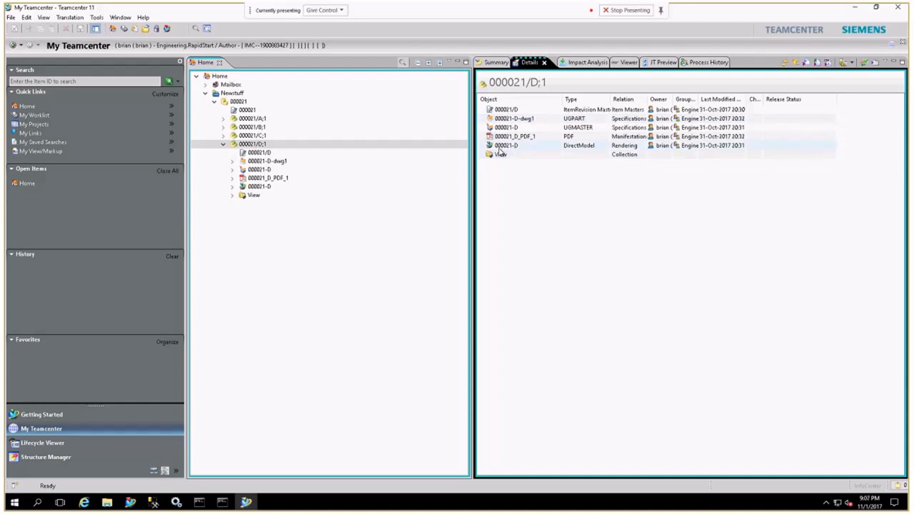
left_click(260, 186)
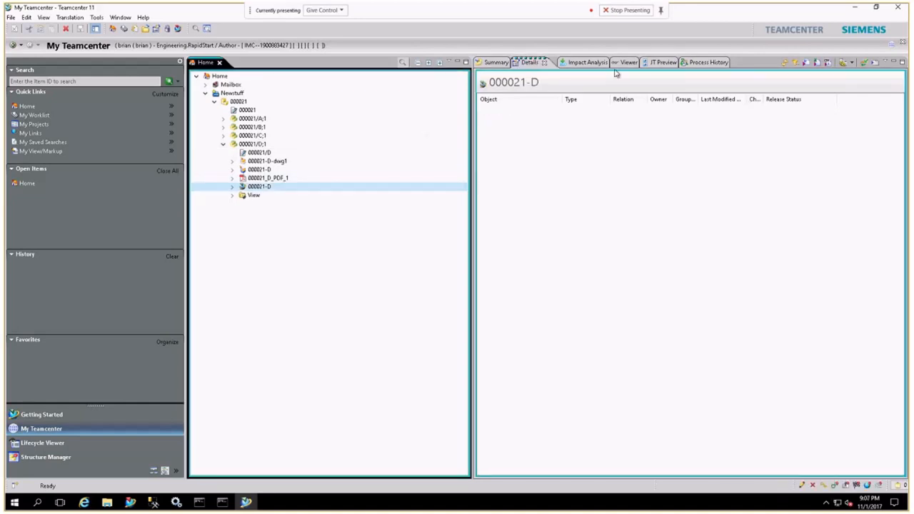
Show the 000021-D rendering in the Viewer, rotate the bracket, then send the part to NX.
left_click(612, 63)
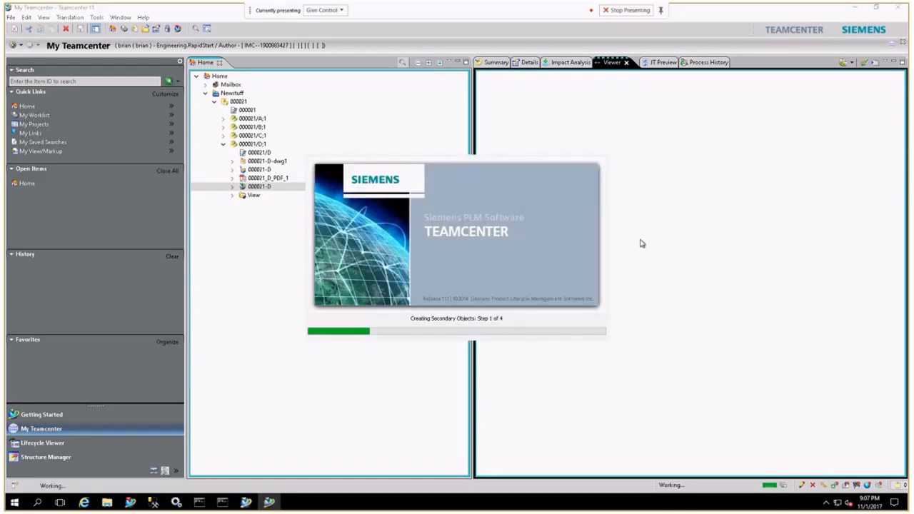
mouse_move(651, 243)
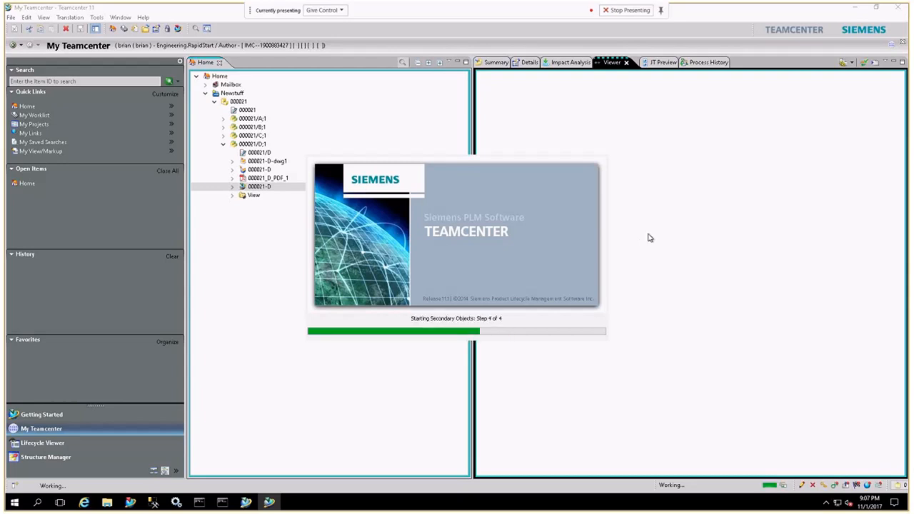
mouse_move(649, 240)
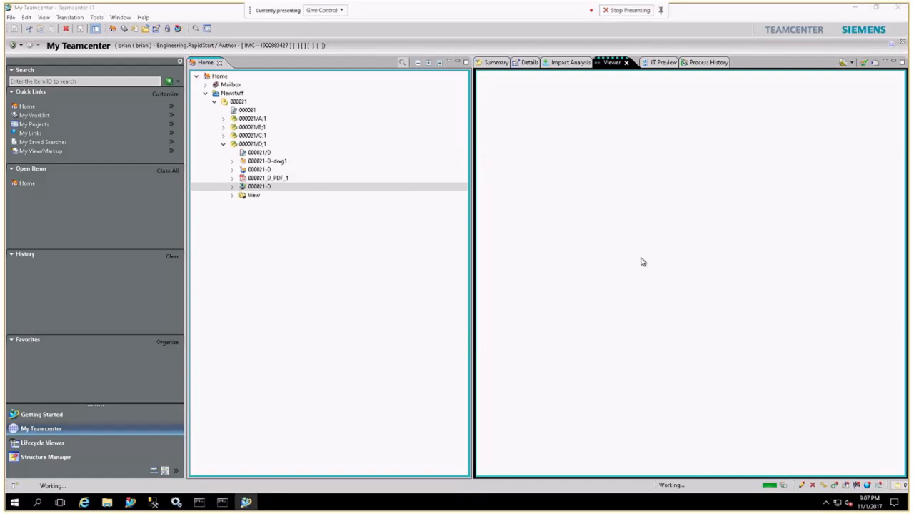
mouse_move(416, 209)
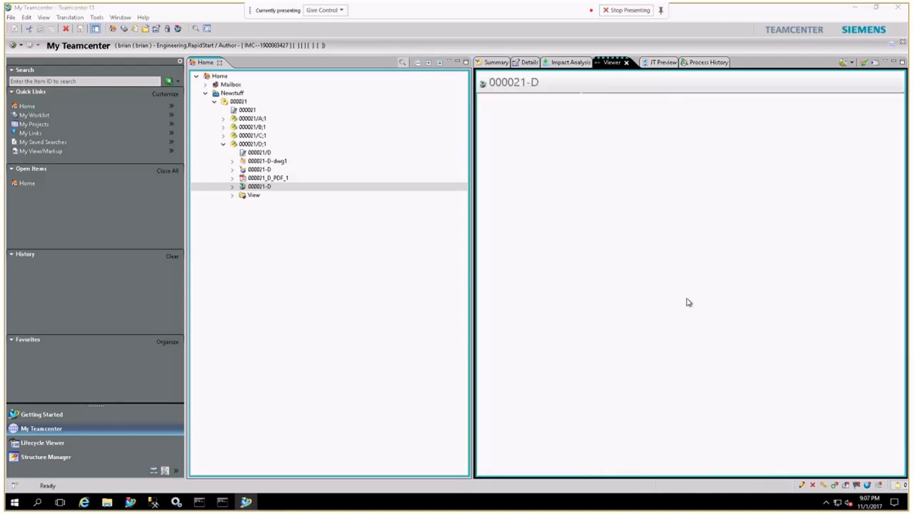
mouse_move(665, 279)
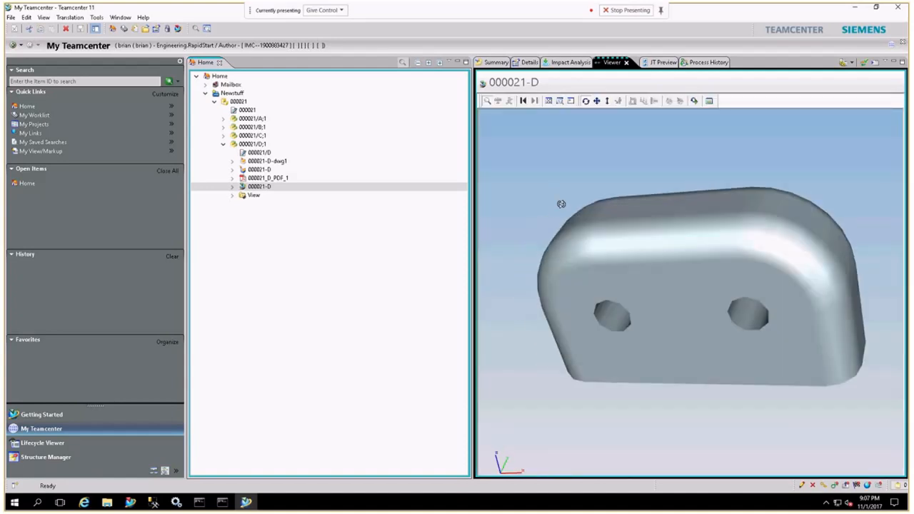
left_click_drag(560, 205, 688, 126)
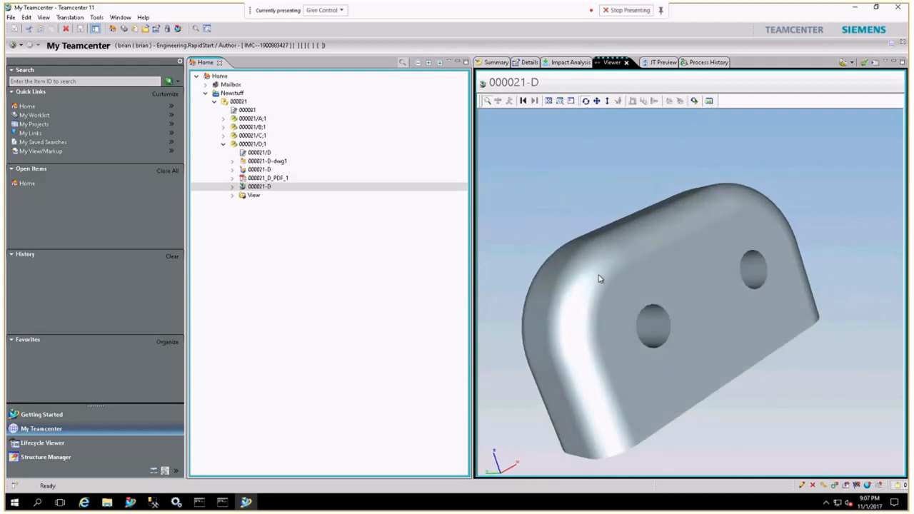
mouse_move(219, 300)
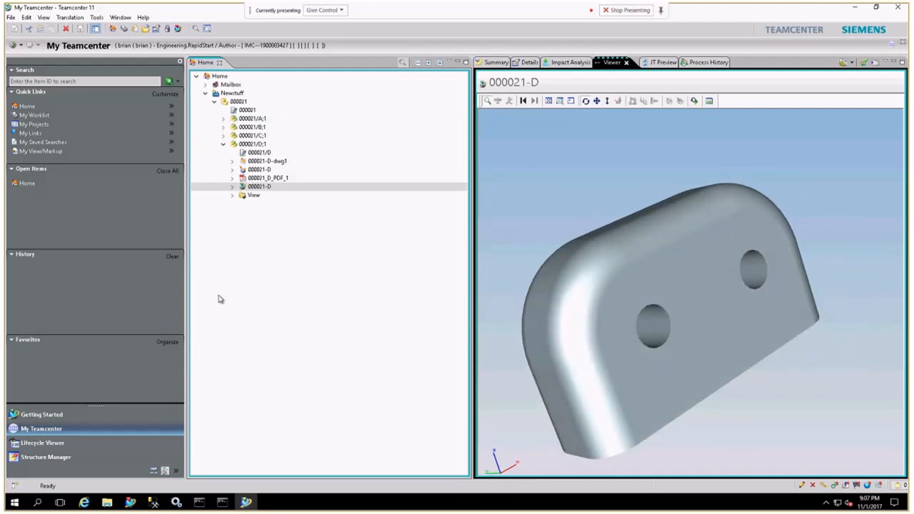
left_click(259, 169)
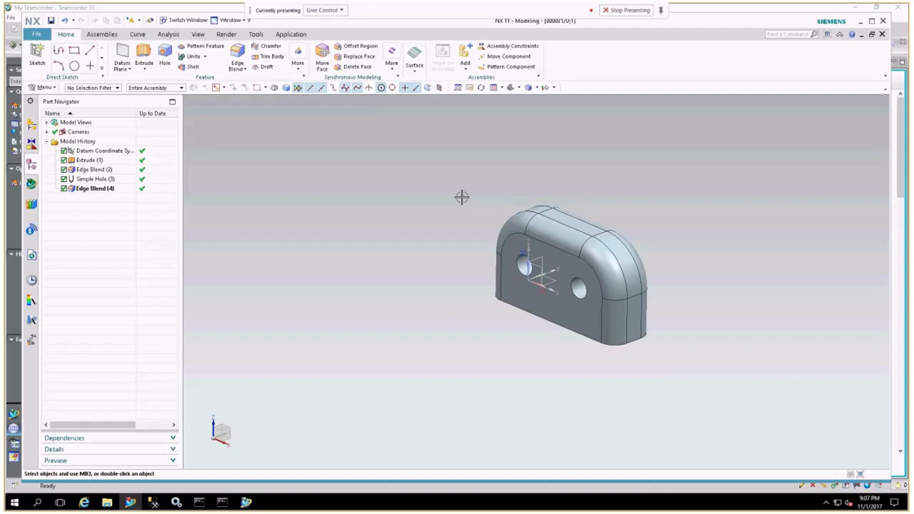
mouse_move(340, 160)
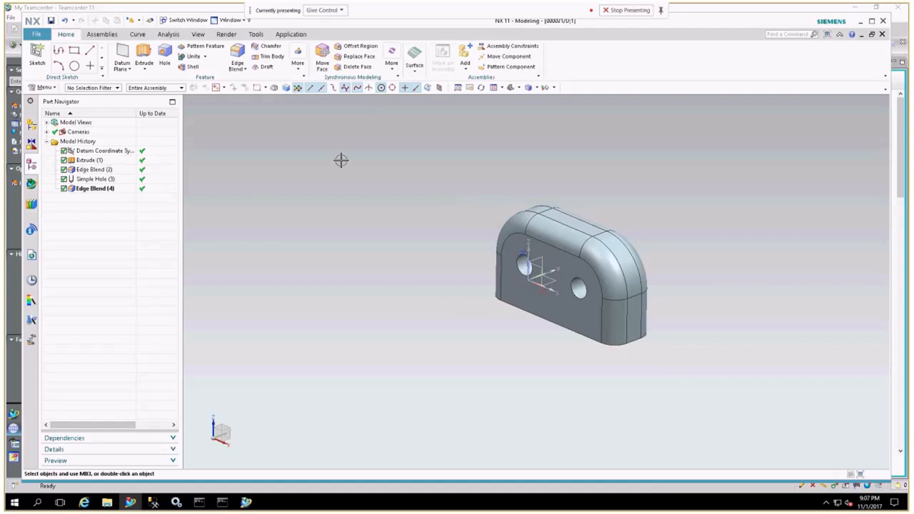
mouse_move(327, 160)
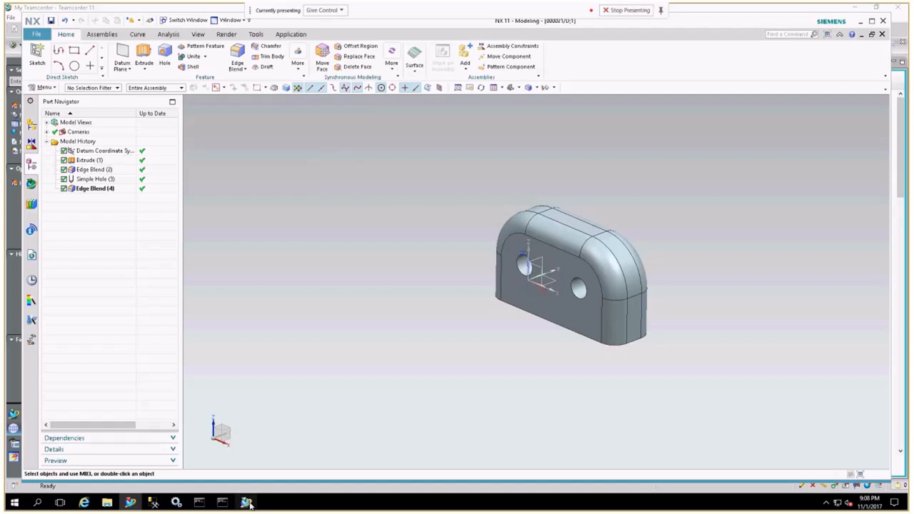
Back in Teamcenter, collapse the 000021/D;1 folder and bring up the full Item search form.
left_click(246, 503)
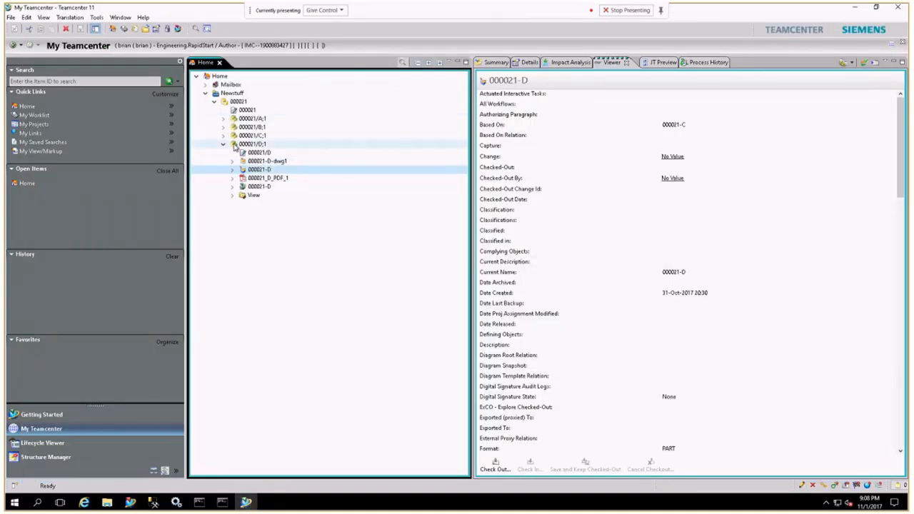
left_click(223, 143)
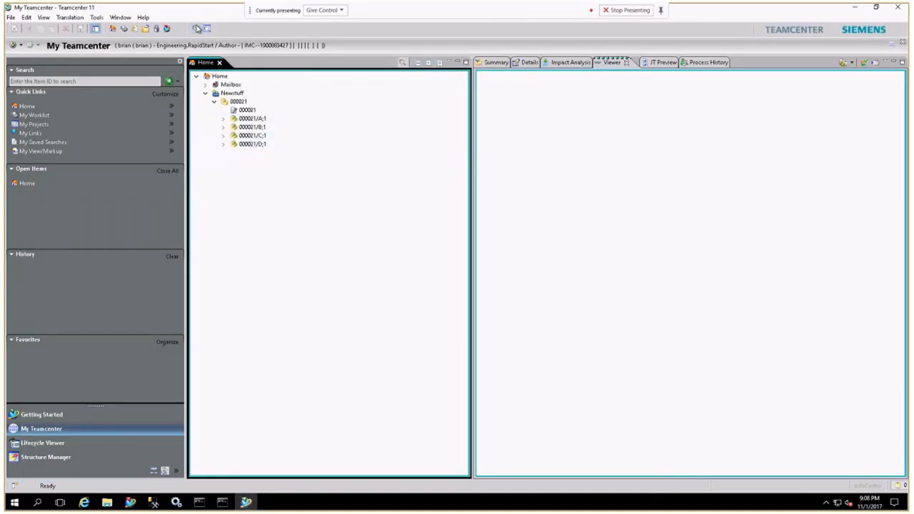
left_click(201, 28)
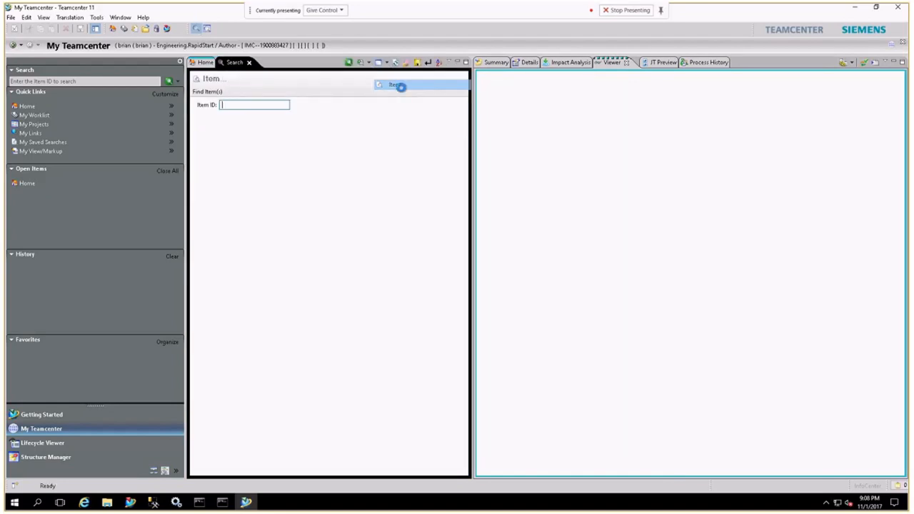
left_click(392, 84)
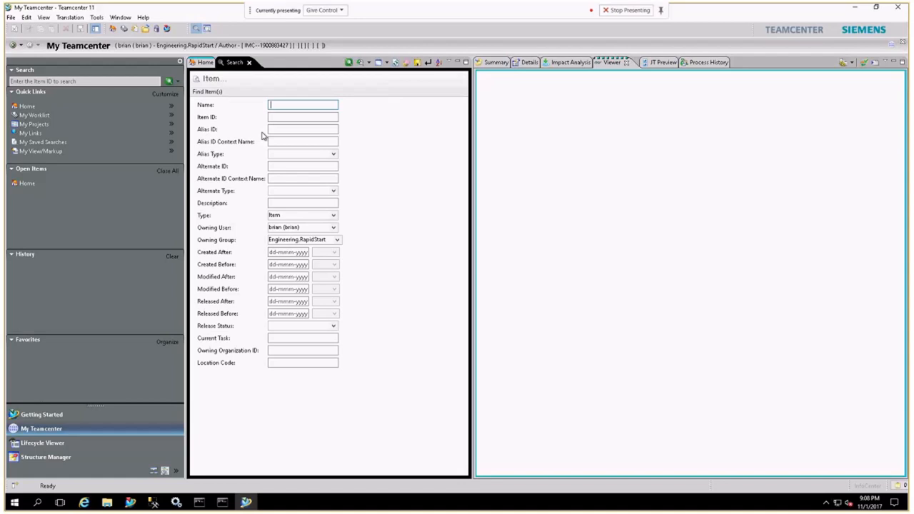
mouse_move(225, 365)
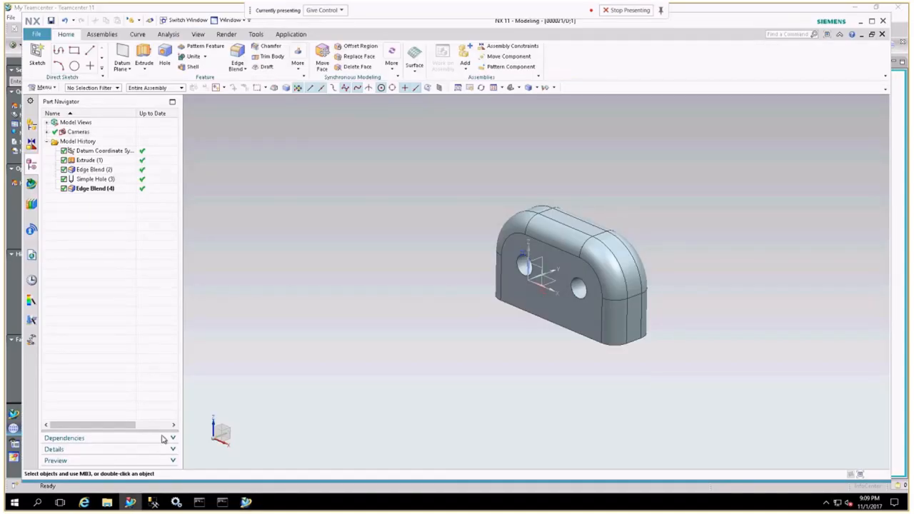
mouse_move(245, 131)
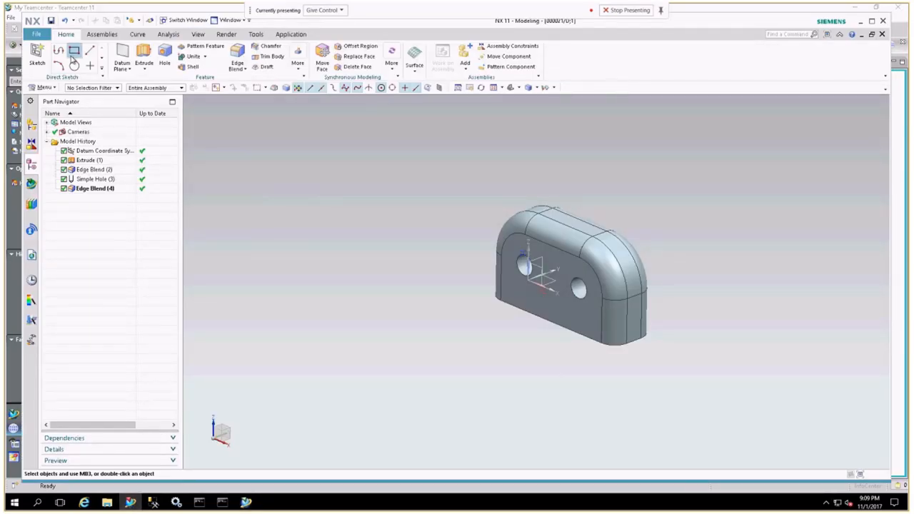
mouse_move(74, 52)
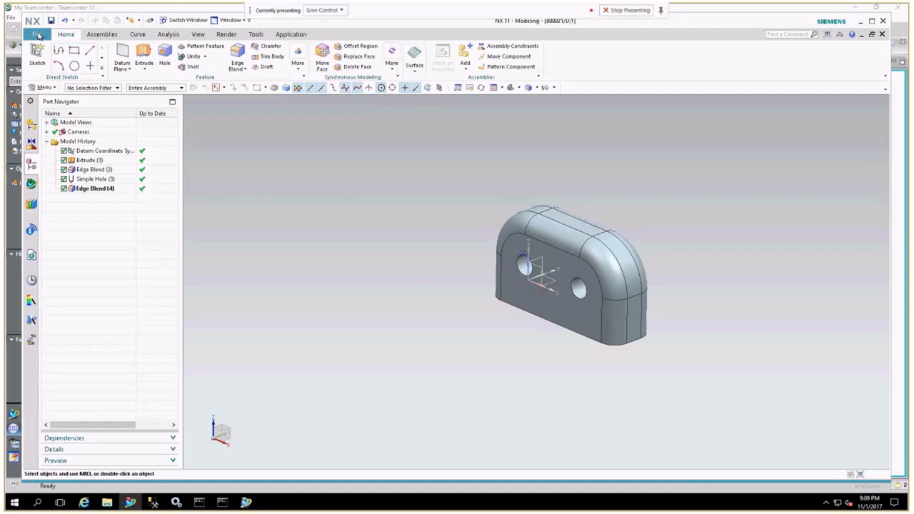
In the NX bracket model window, bring up the File menu.
left_click(37, 34)
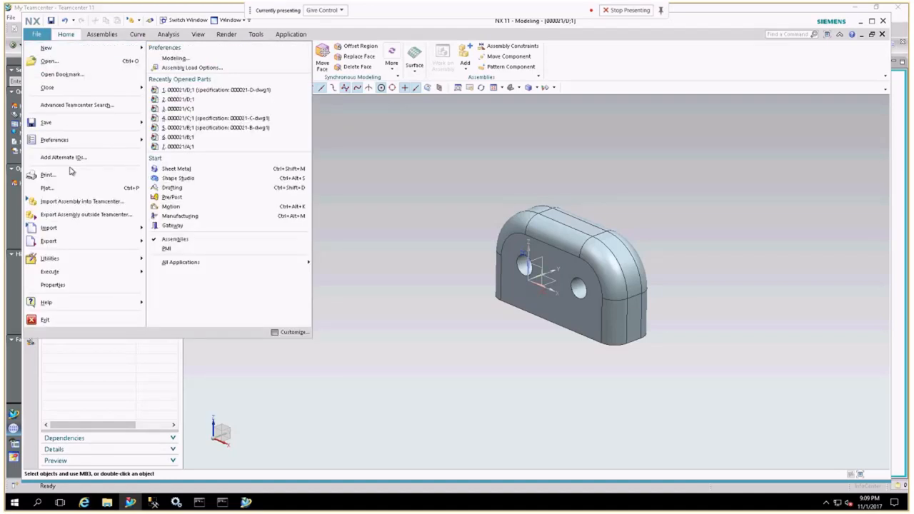
mouse_move(47, 188)
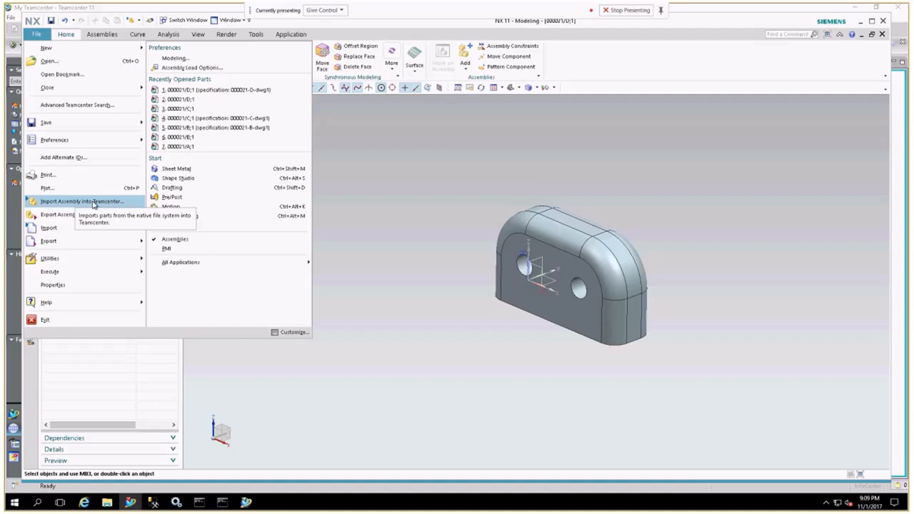
Launch Import Assembly into Teamcenter from the File menu.
left_click(83, 201)
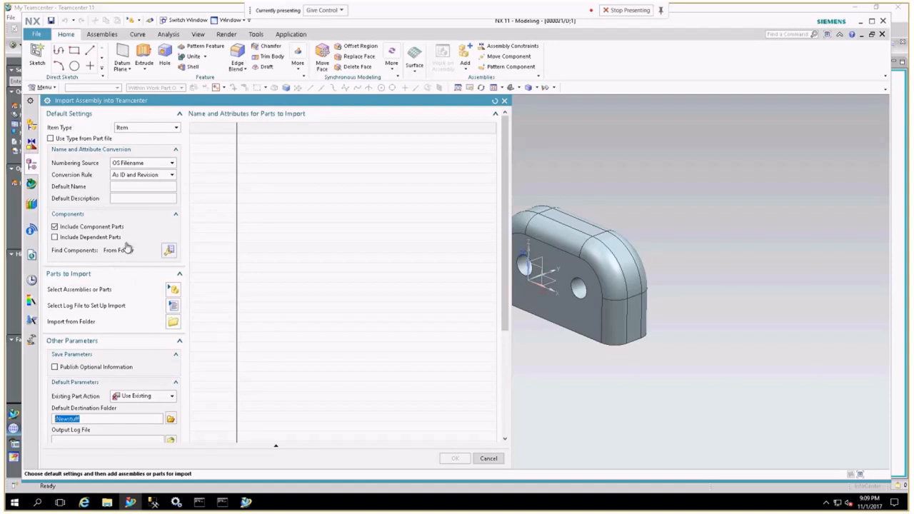
mouse_move(150, 293)
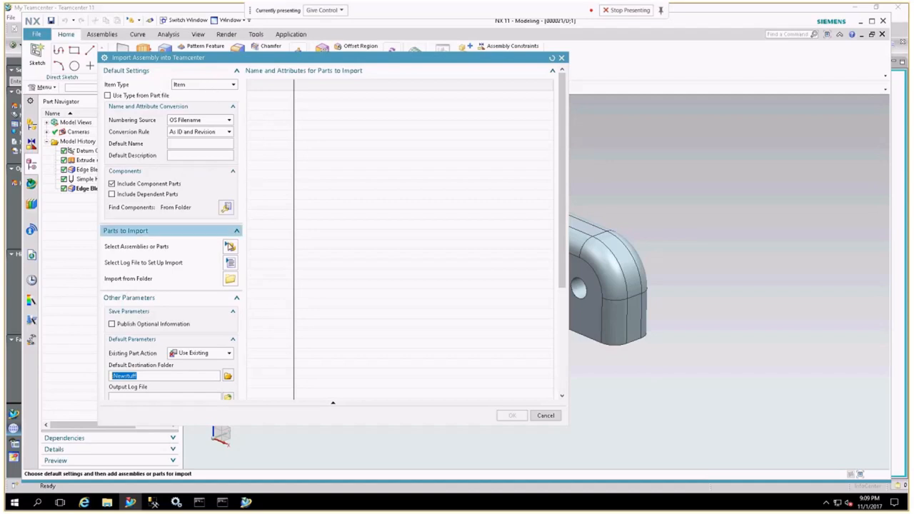
Load camera.prt into the import list and bring up options on its second camera entry.
left_click(229, 245)
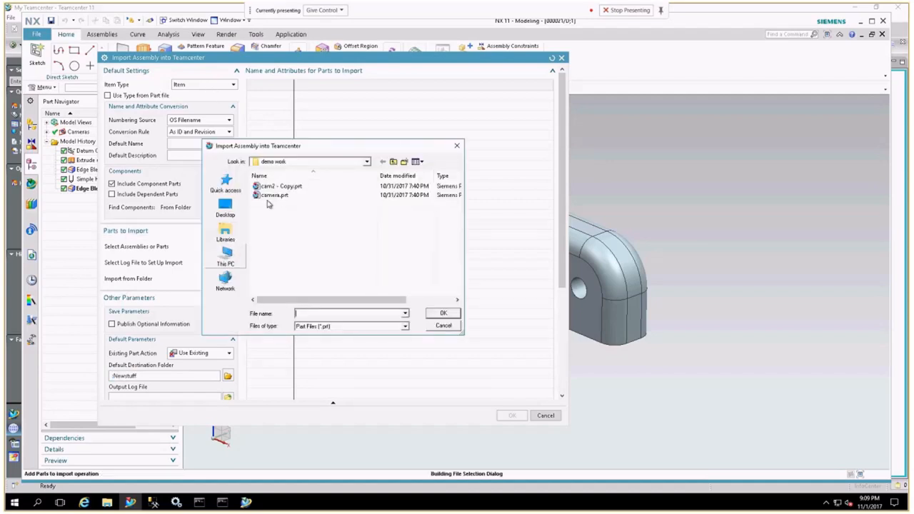
mouse_move(284, 217)
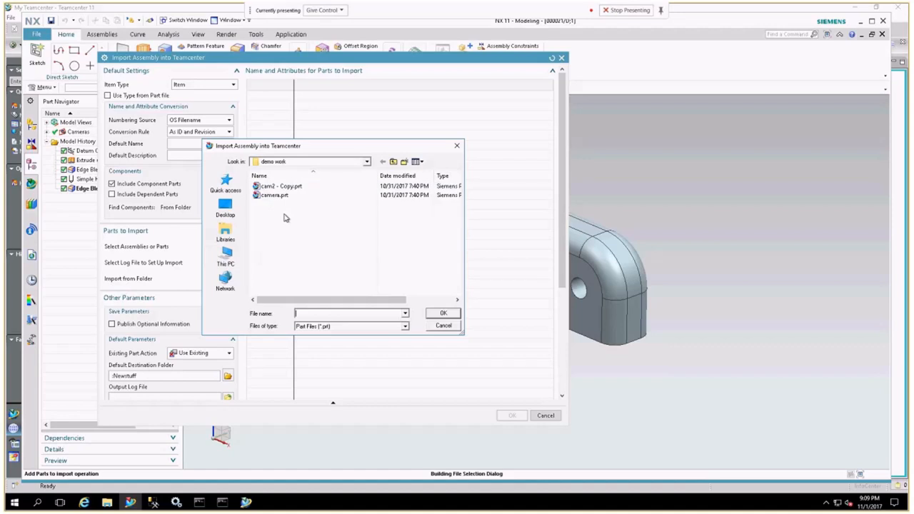
left_click(274, 195)
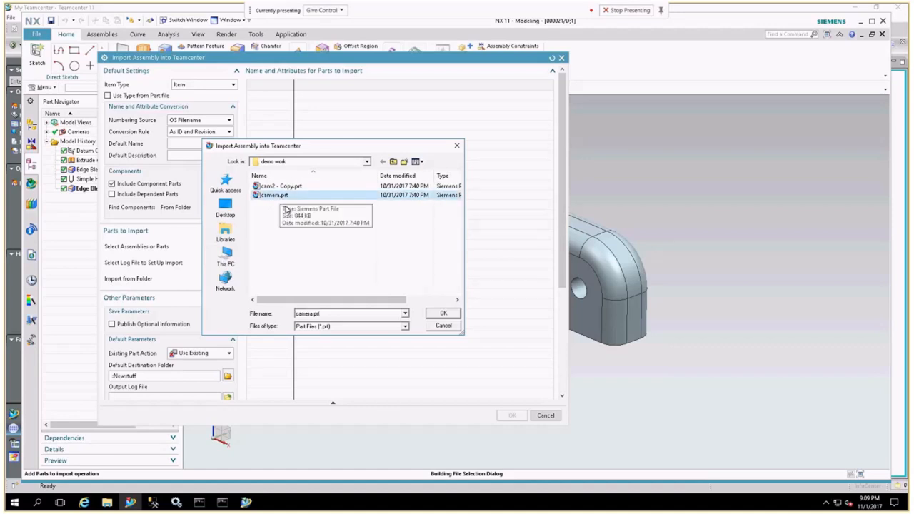
mouse_move(297, 222)
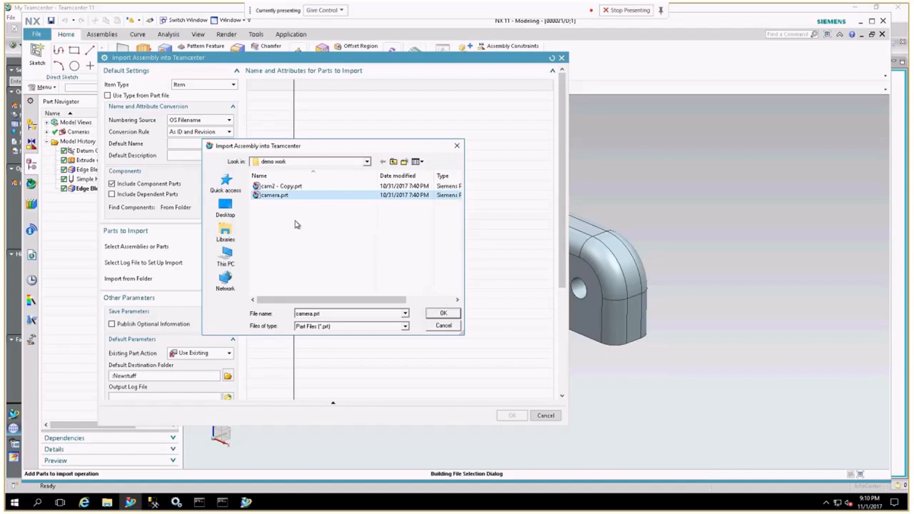
mouse_move(450, 318)
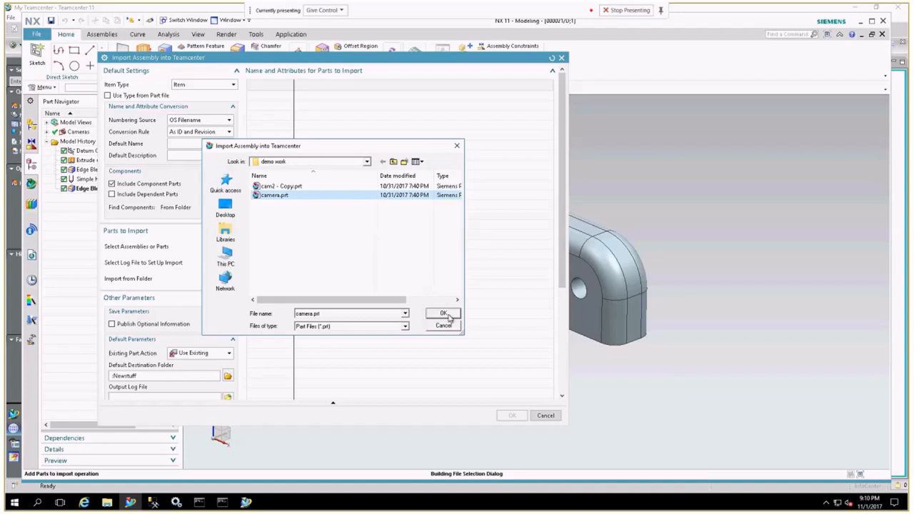
left_click(443, 314)
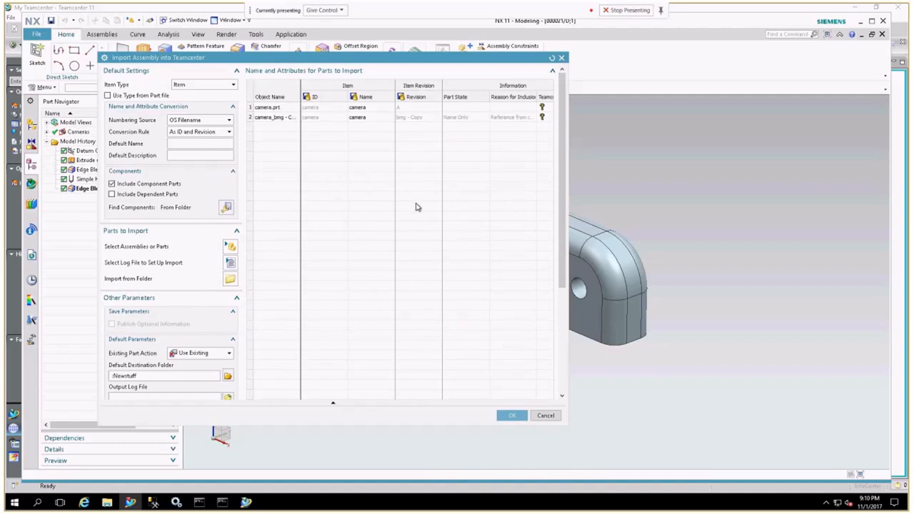
mouse_move(283, 120)
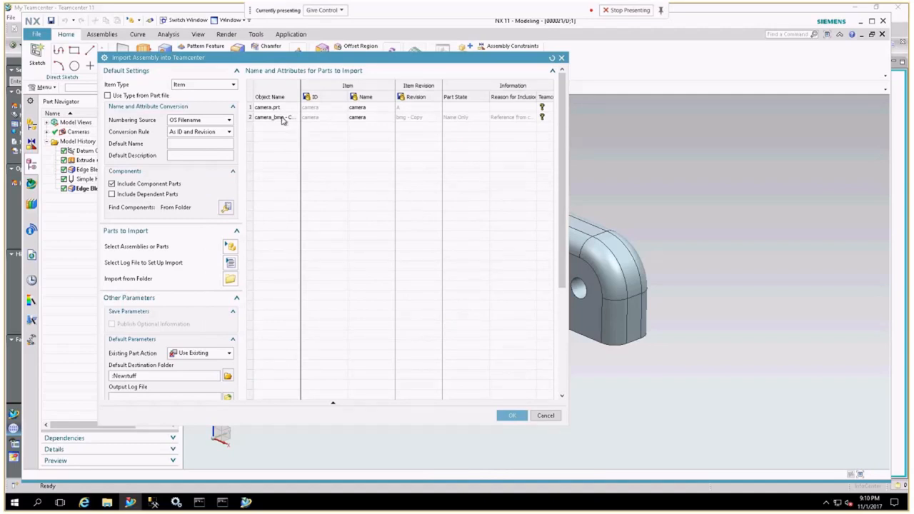
left_click(274, 117)
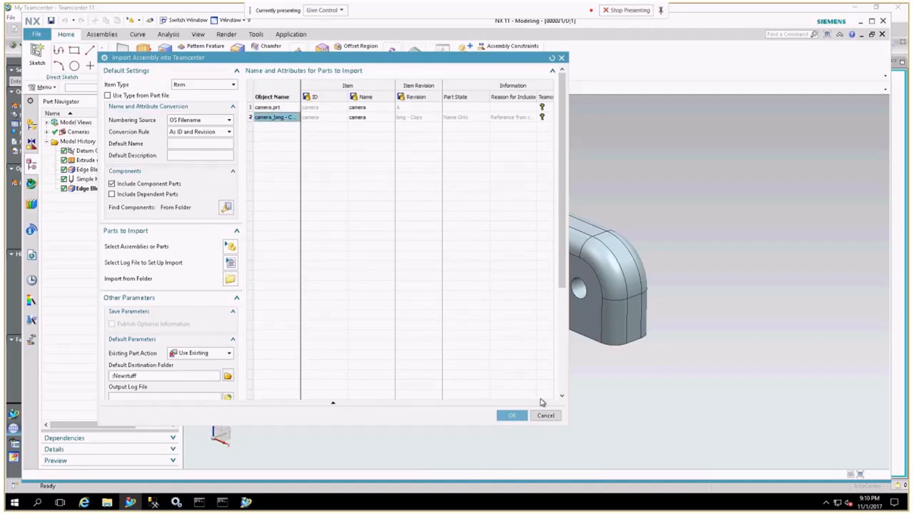
right_click(272, 117)
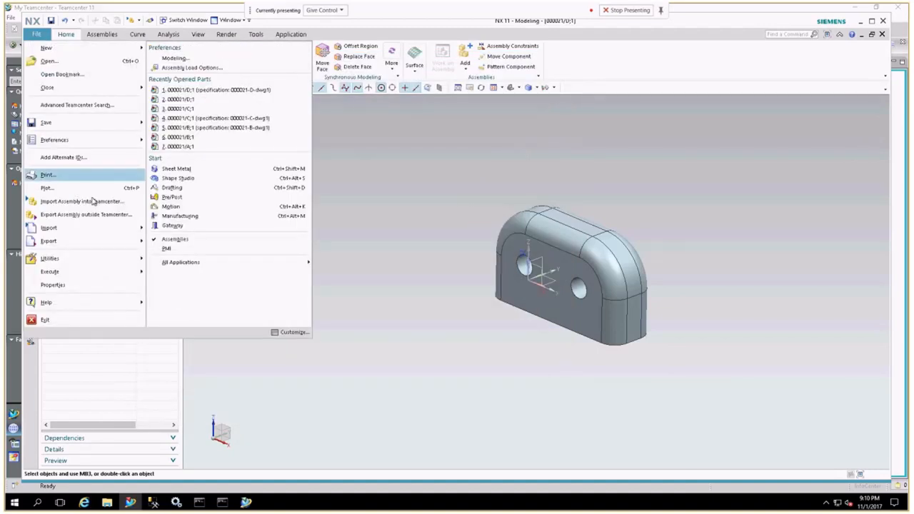
mouse_move(80, 200)
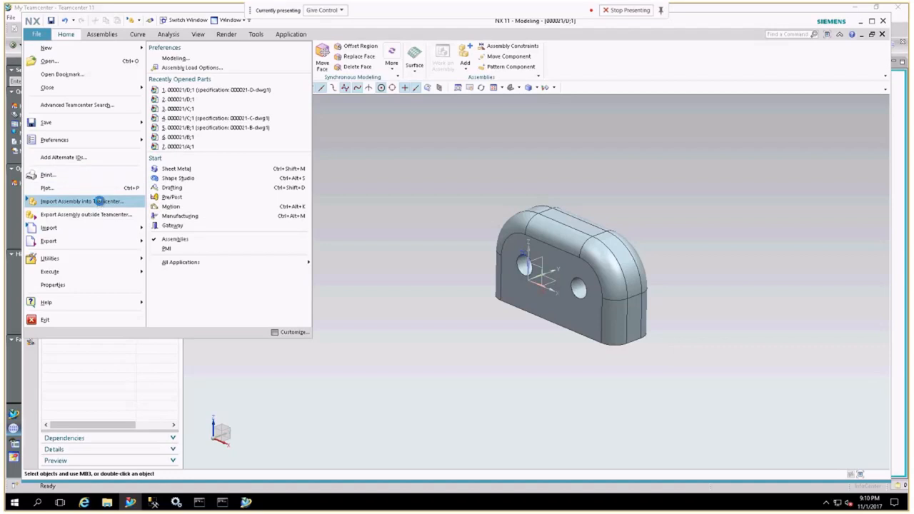
Import camera.prt into Teamcenter with default settings and dismiss the resulting import log.
left_click(81, 200)
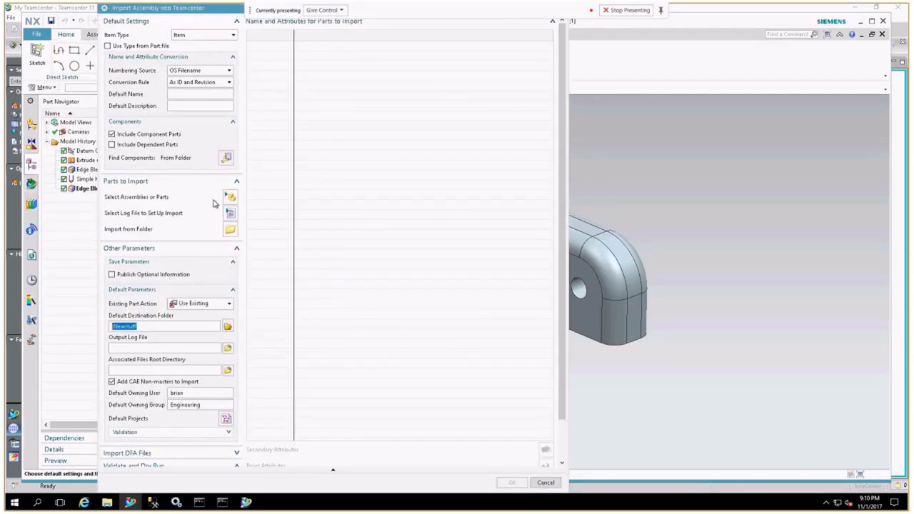
left_click(230, 197)
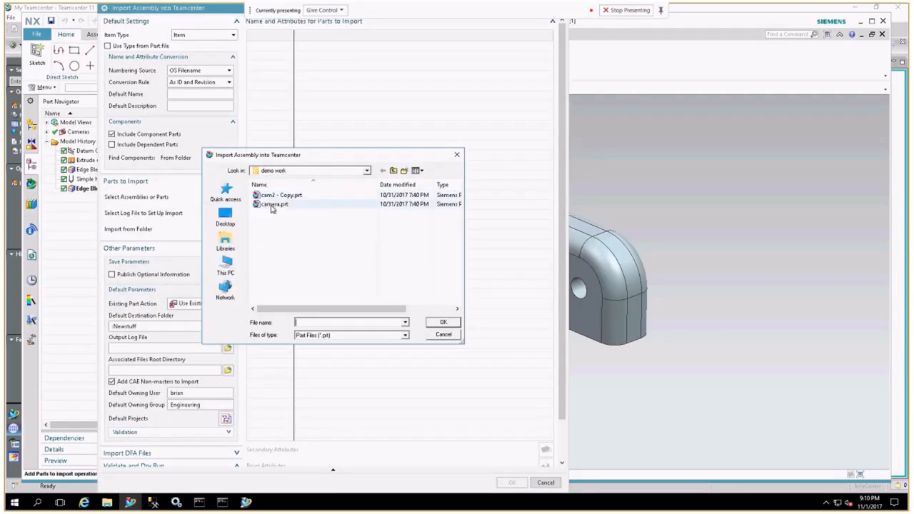
left_click(274, 204)
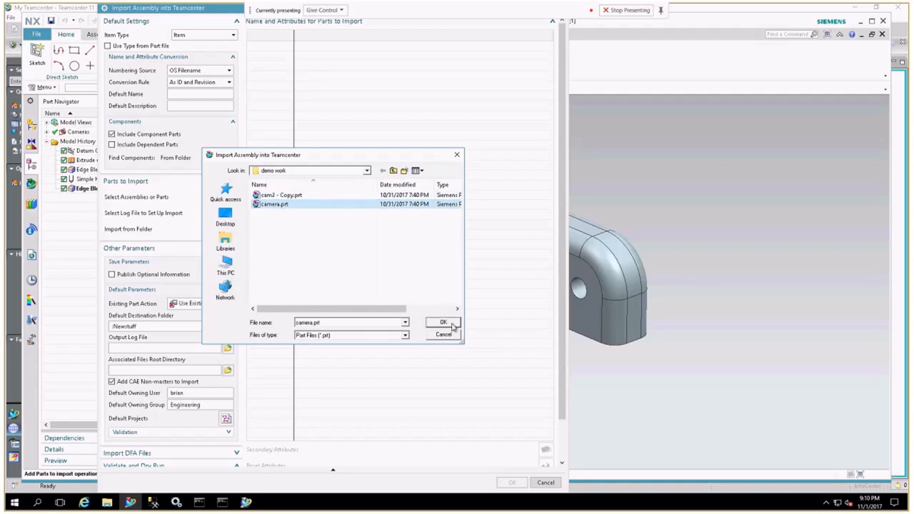
left_click(443, 322)
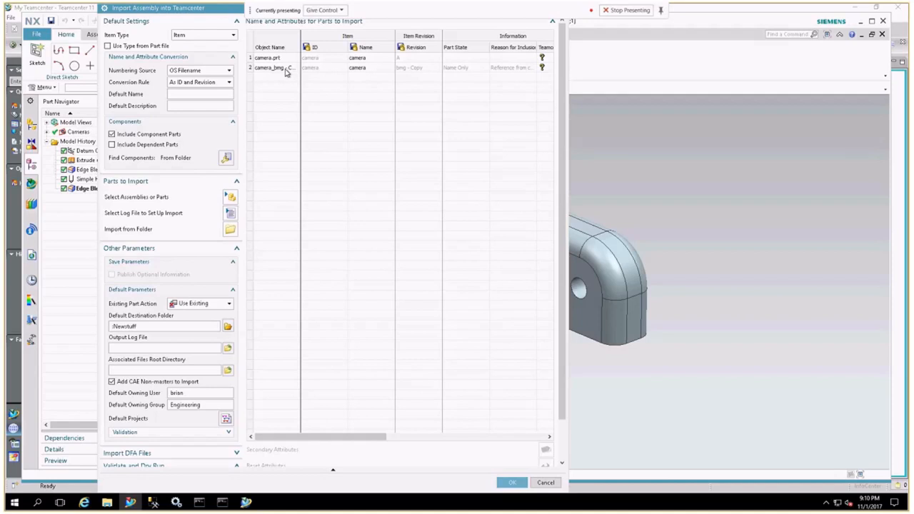
left_click(511, 483)
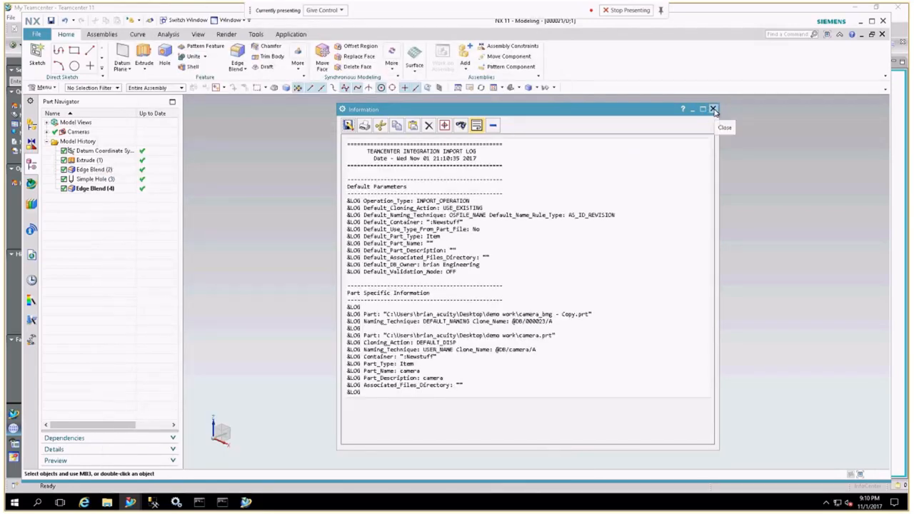
left_click(713, 108)
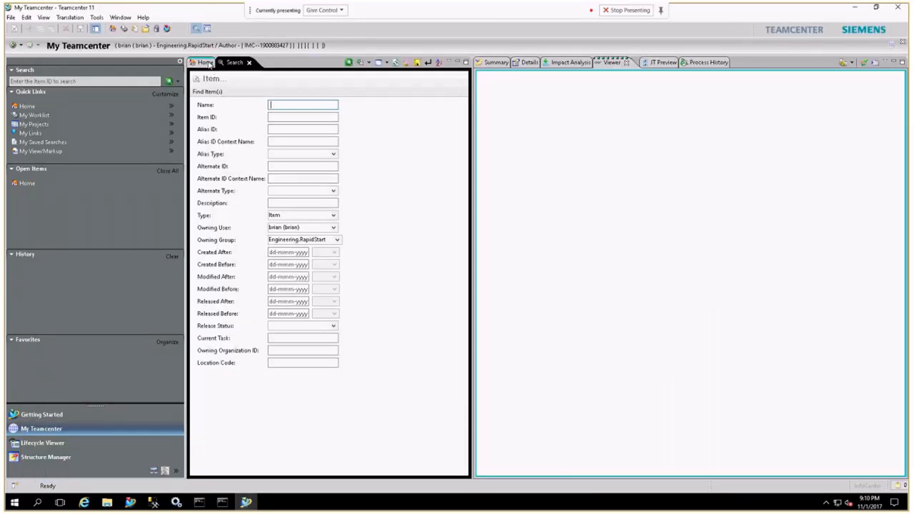
In Home, expand Newstuff > camera > camera/A;1 and view the camera-A part's properties.
left_click(204, 63)
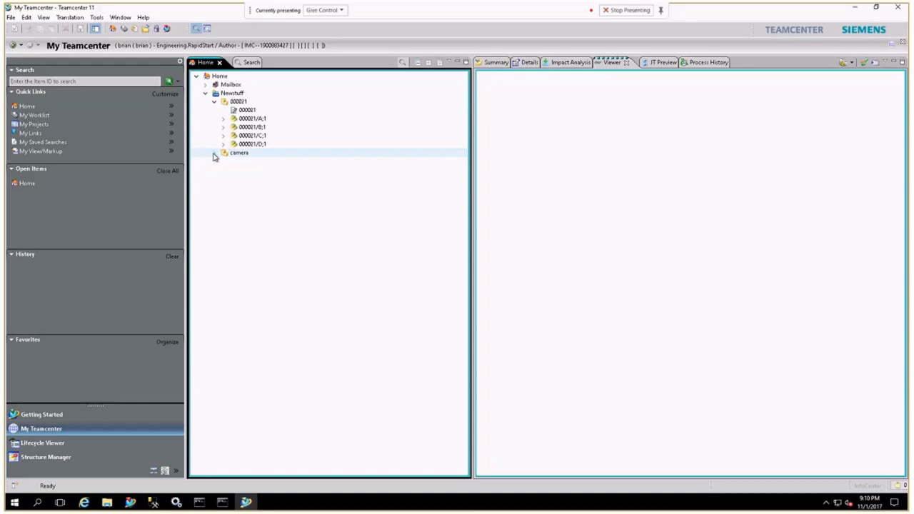
left_click(223, 153)
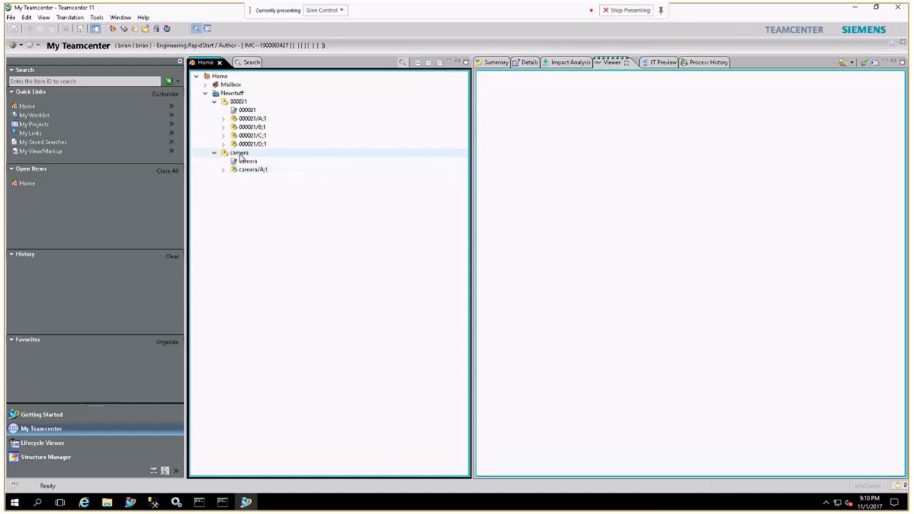
left_click(222, 170)
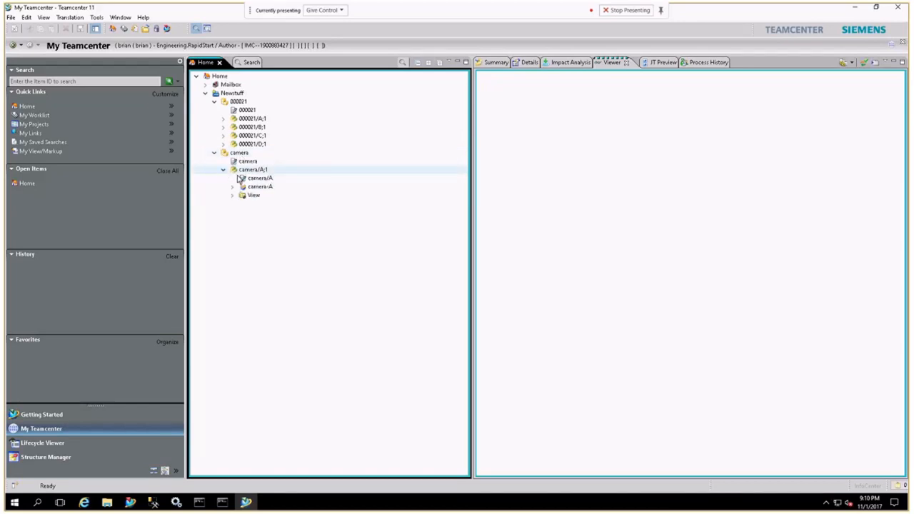
left_click(259, 186)
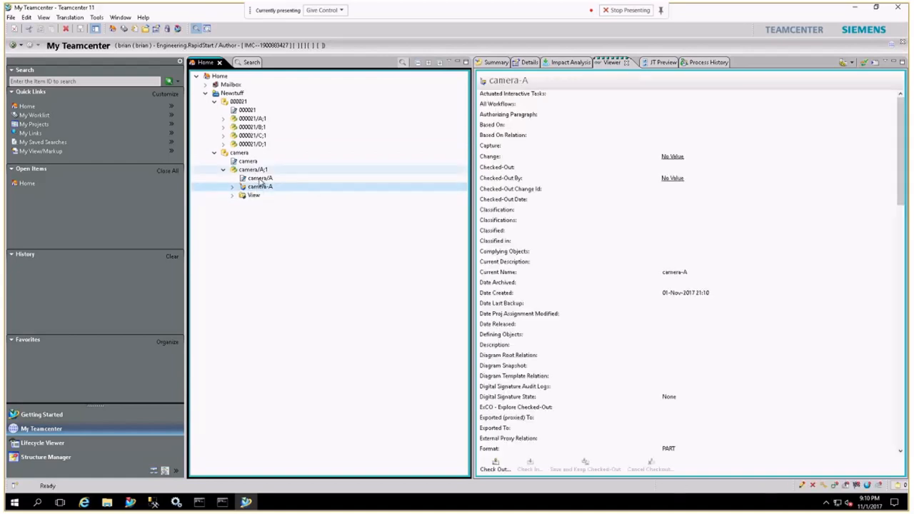
double_click(260, 186)
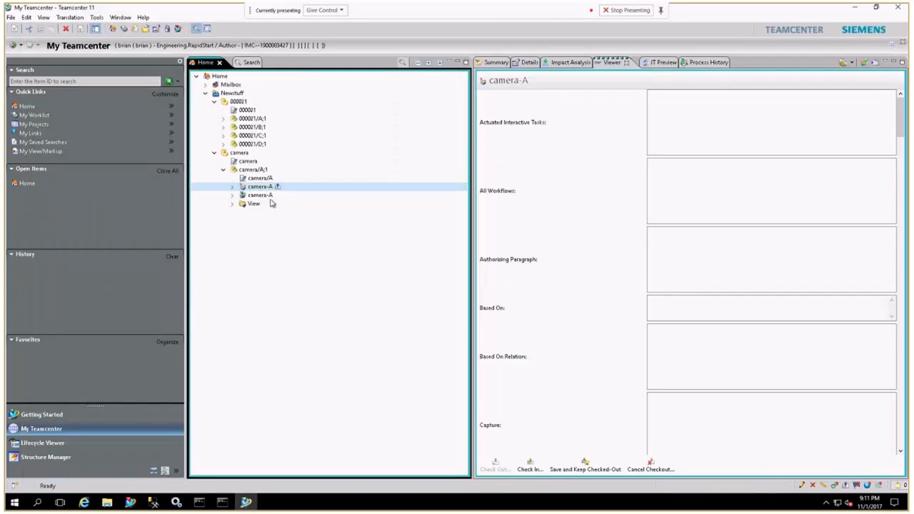
Select the other camera-A dataset and display it in the 3D viewer.
left_click(260, 194)
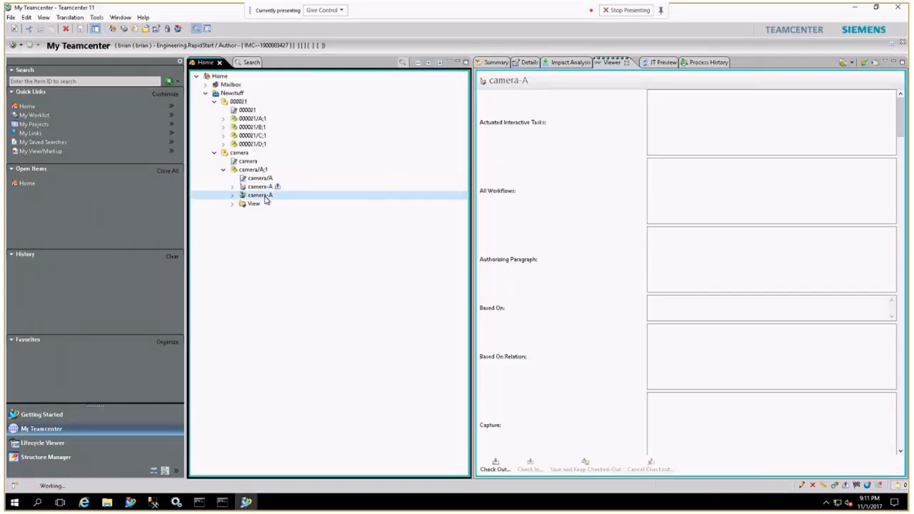
left_click(259, 194)
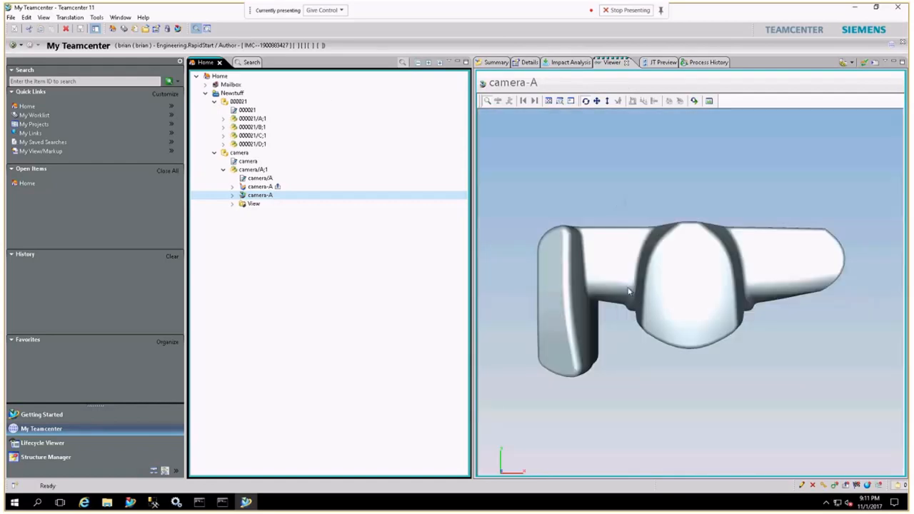
Orbit the camera-A JT model to a three-quarter view showing the lens opening.
left_click_drag(629, 291, 506, 242)
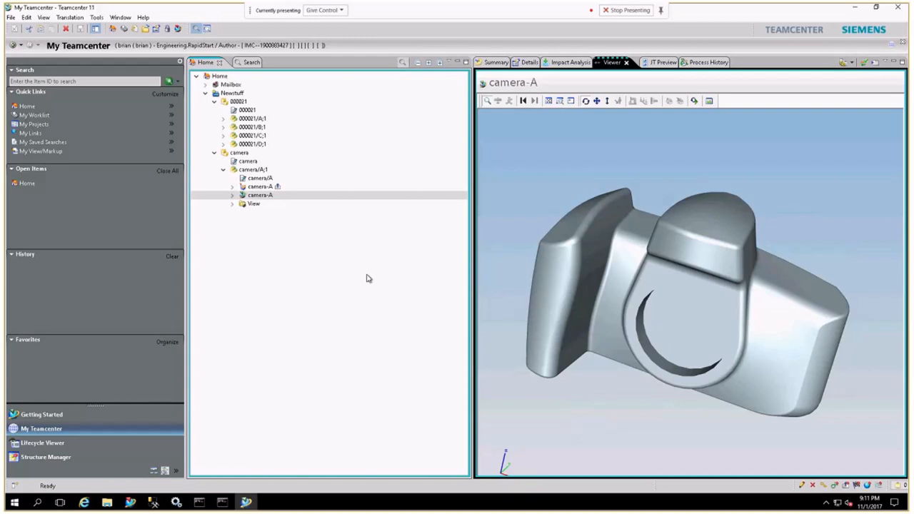
mouse_move(367, 278)
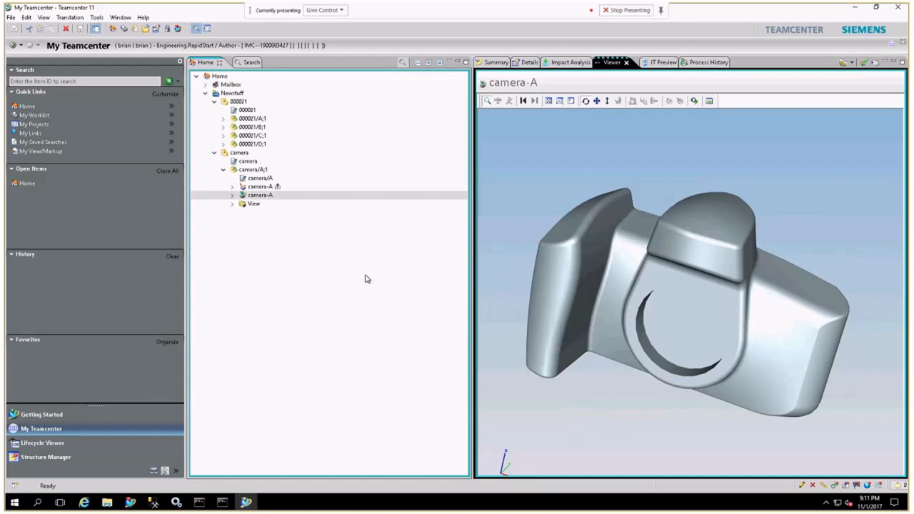
mouse_move(360, 279)
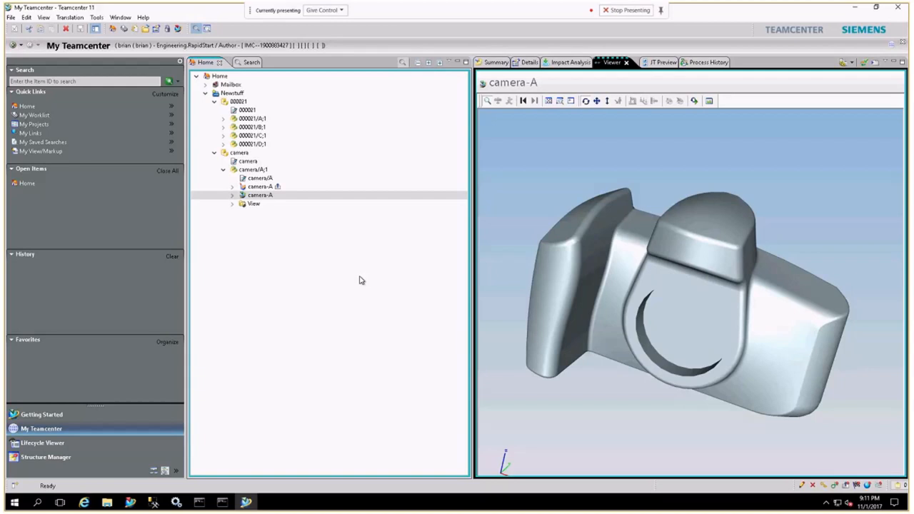
mouse_move(465, 277)
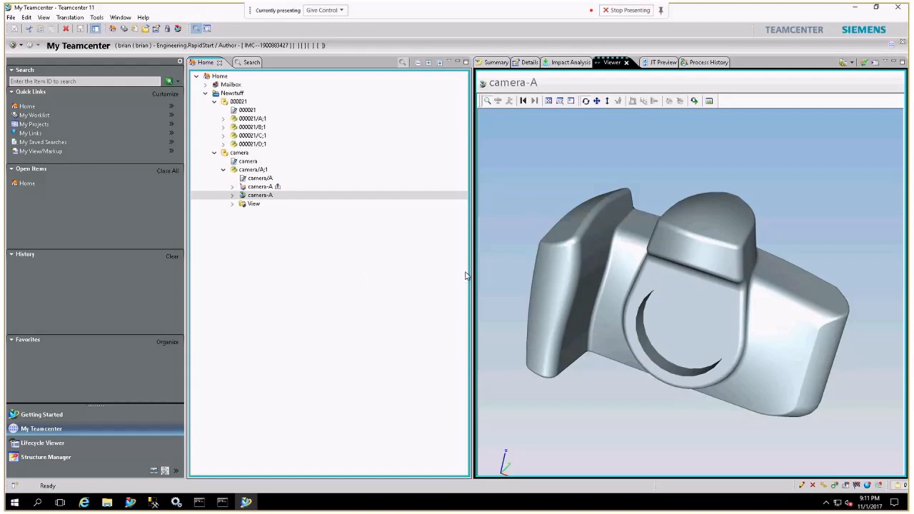
mouse_move(399, 231)
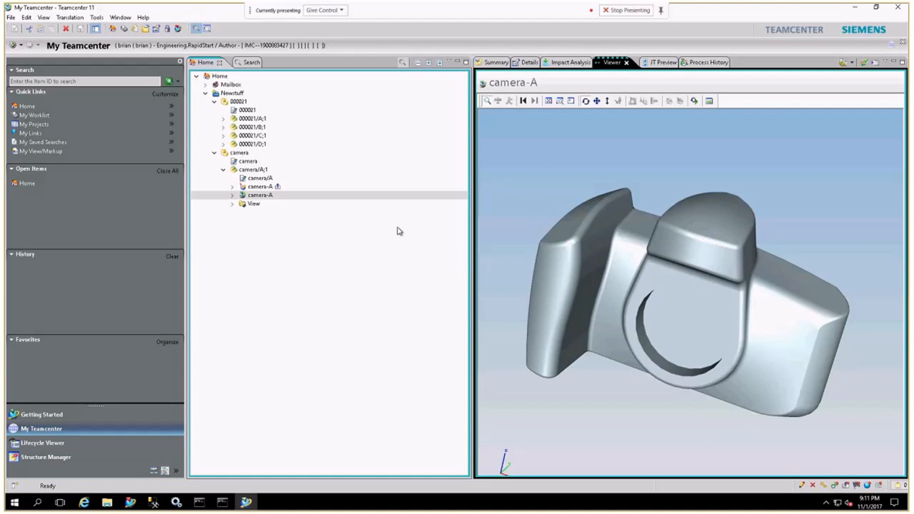
mouse_move(650, 278)
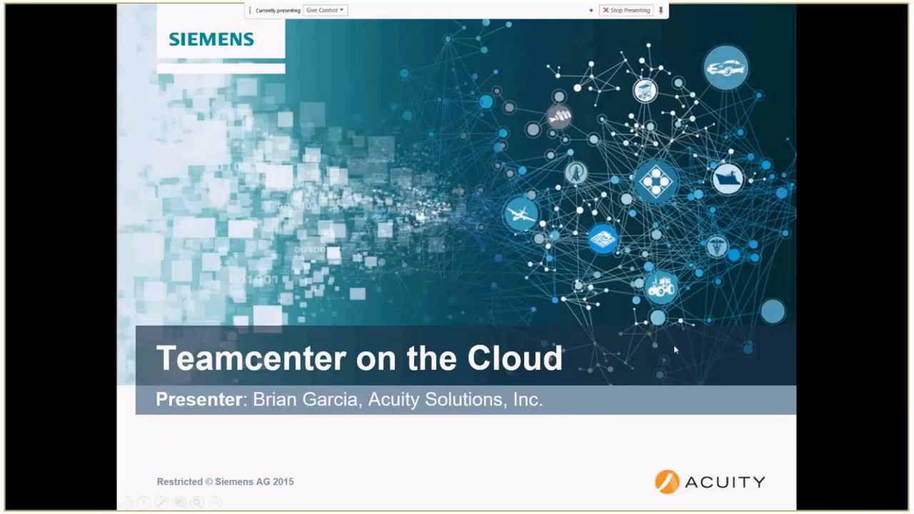
mouse_move(636, 339)
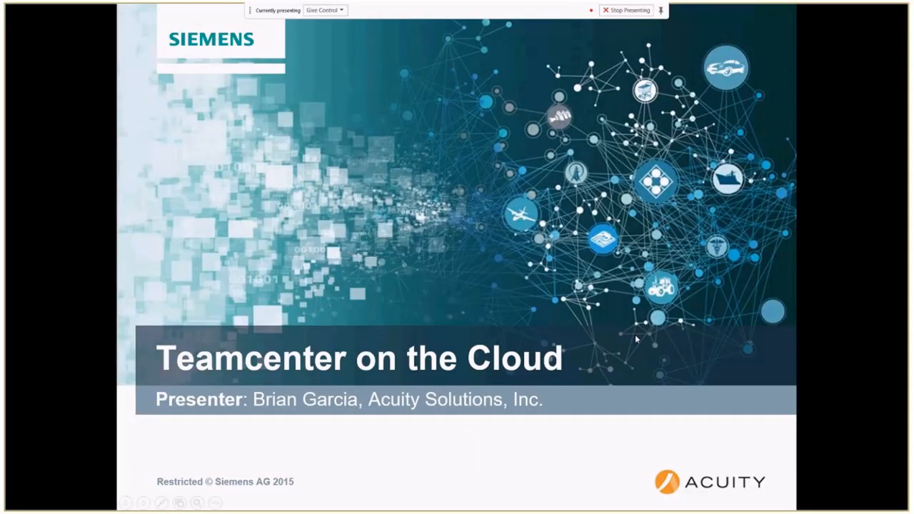